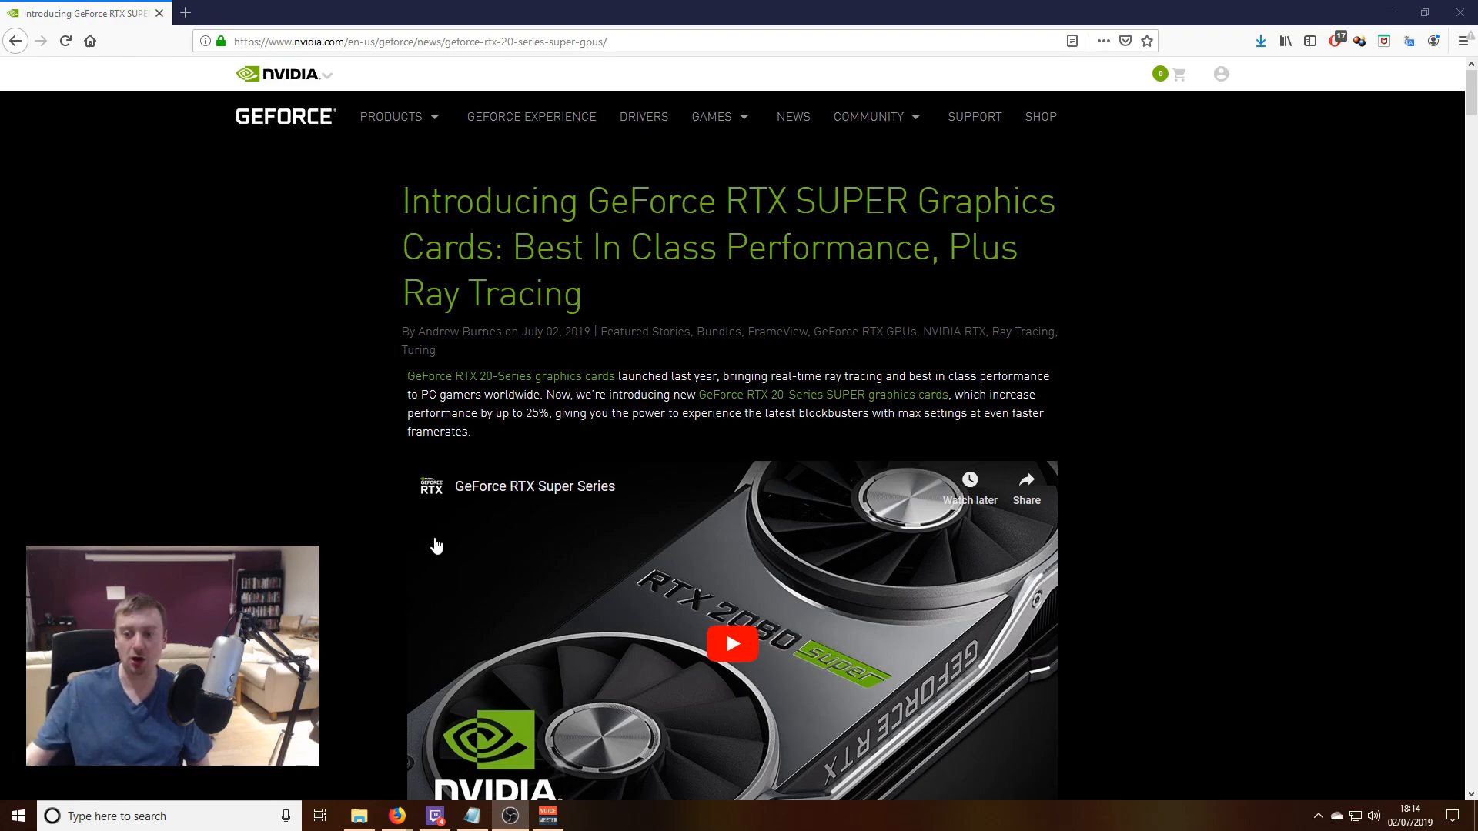
pyautogui.moveTo(443, 539)
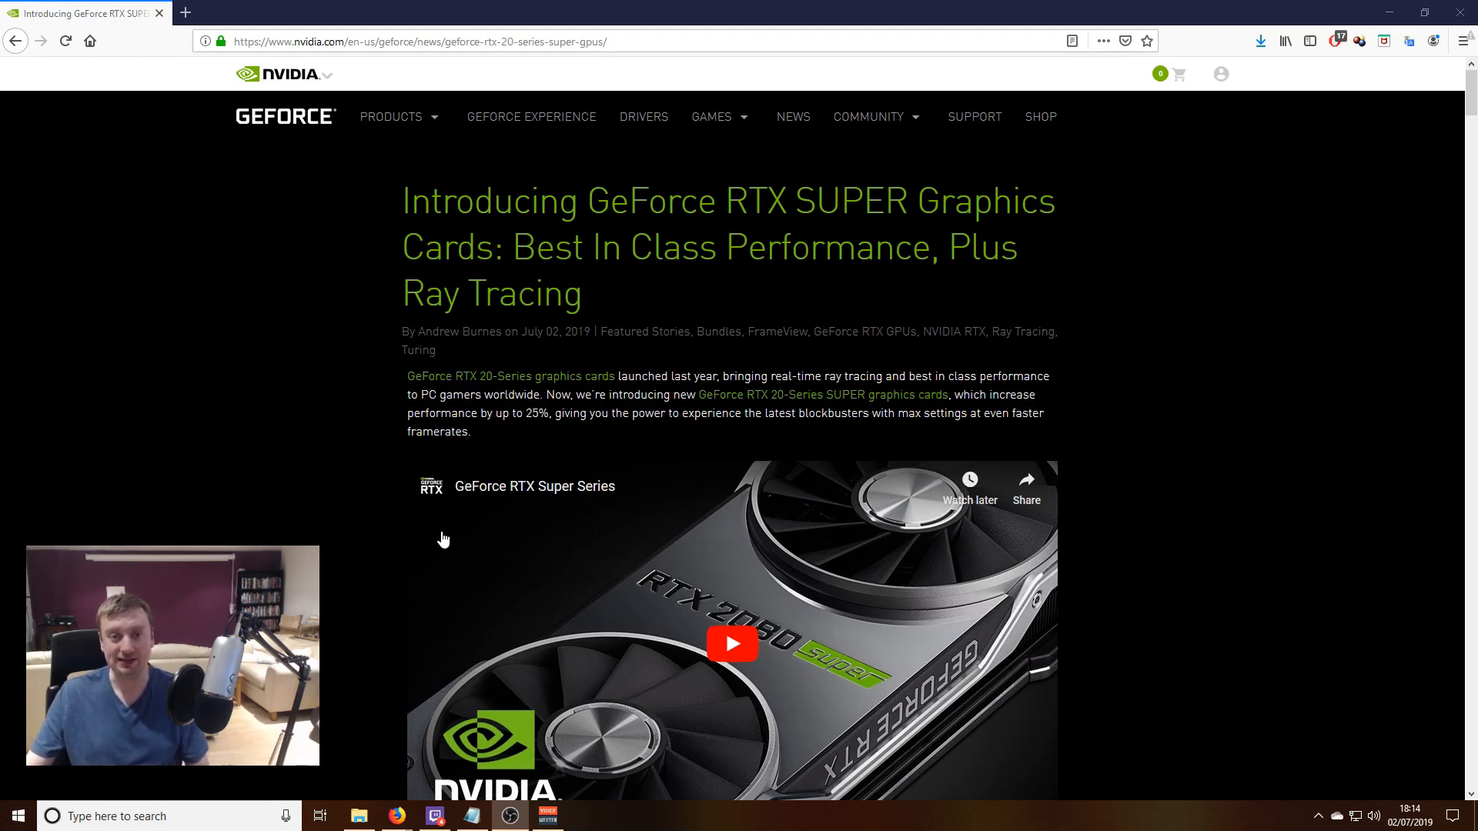
pyautogui.scroll(-3)
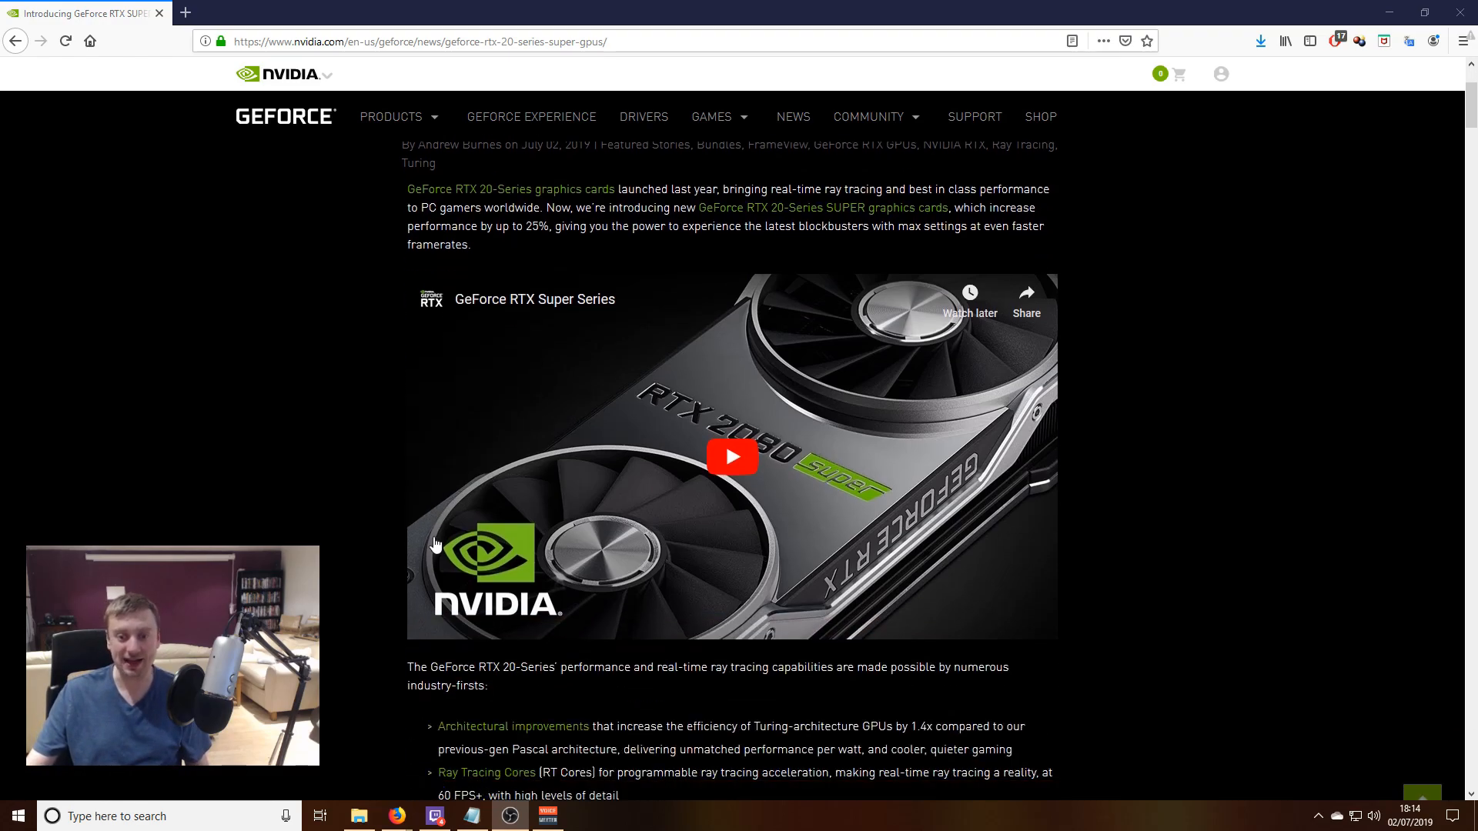
pyautogui.scroll(-3)
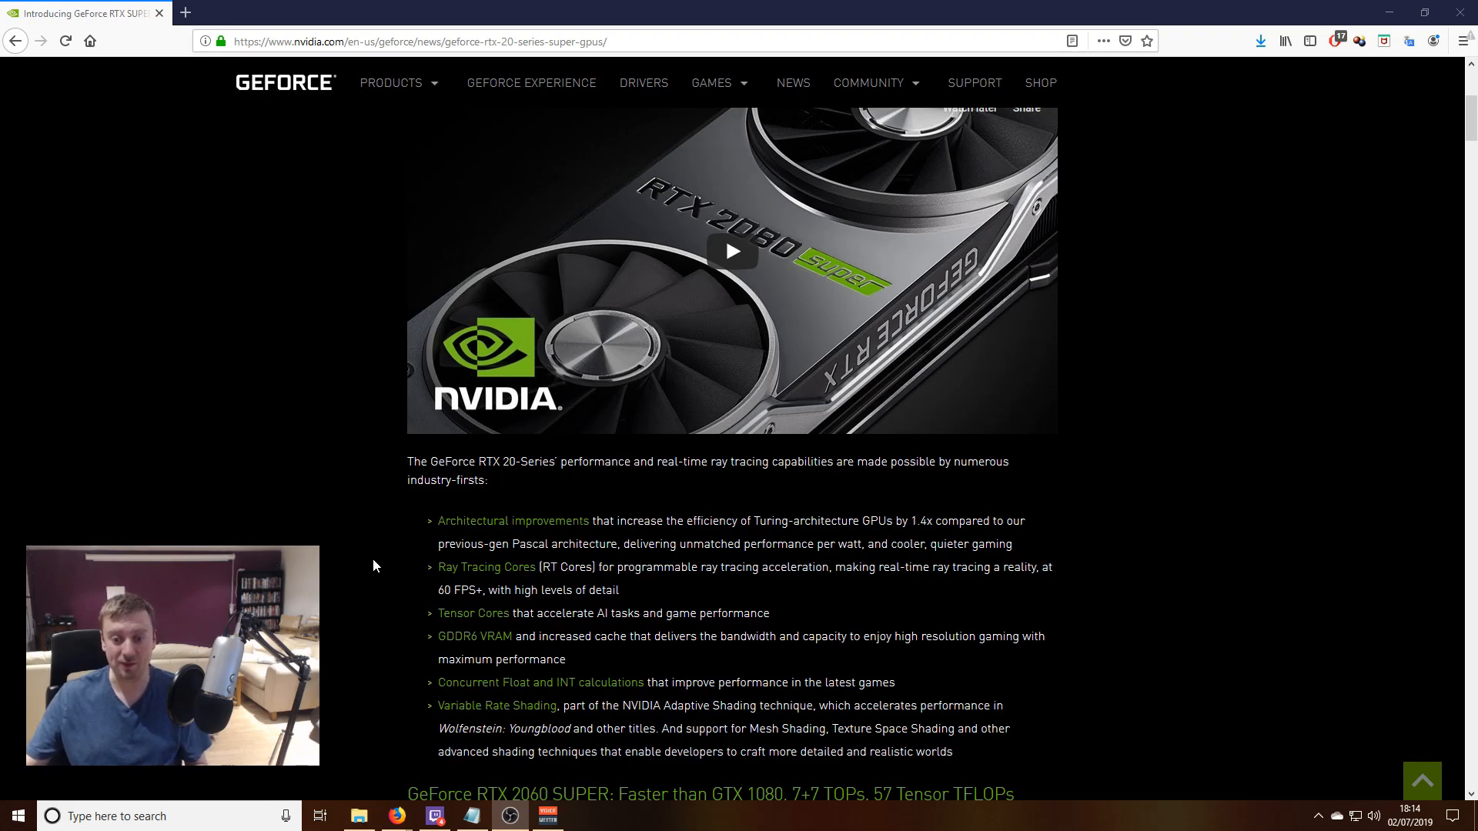
pyautogui.scroll(-3)
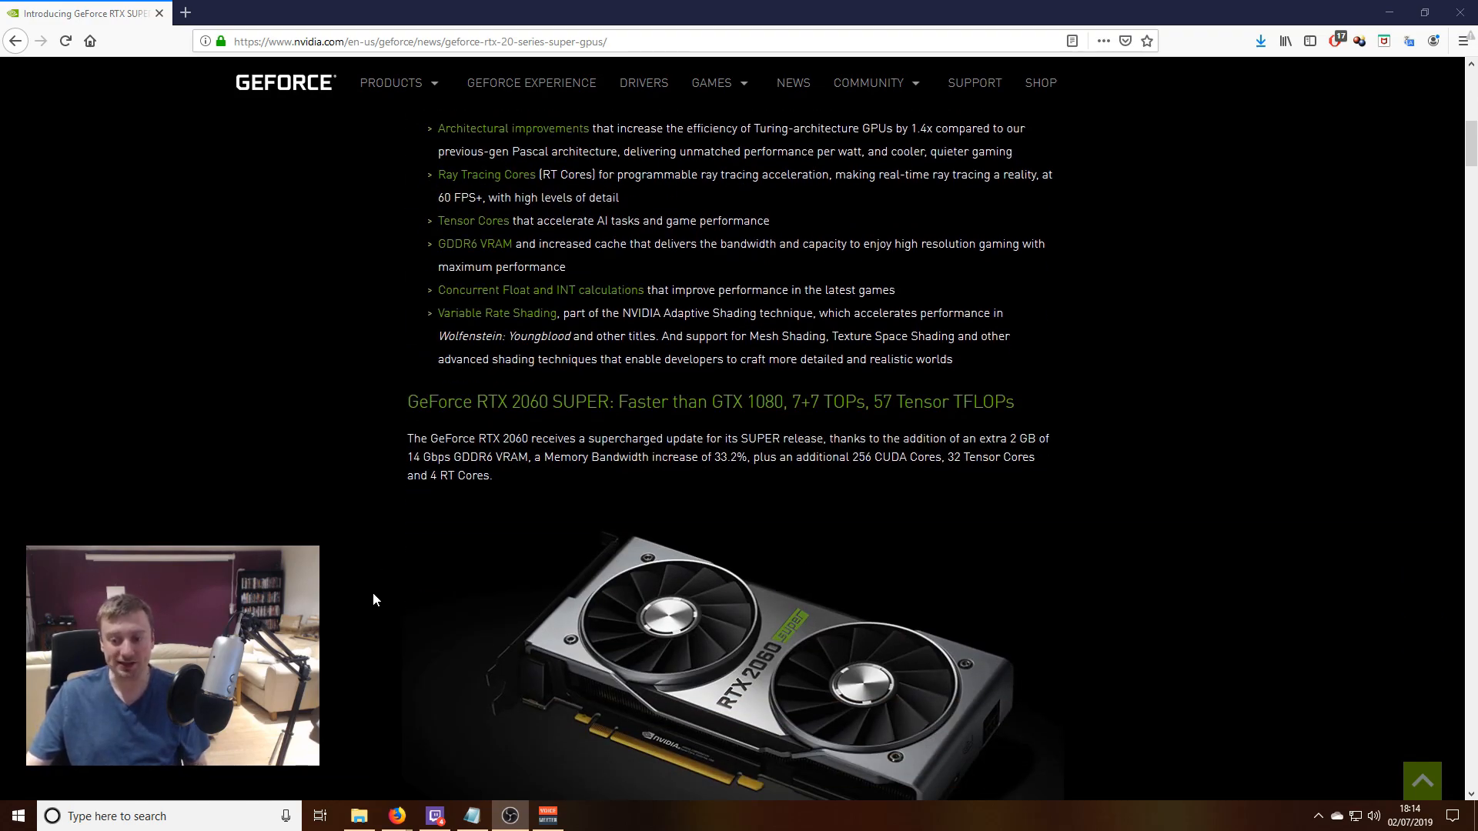
pyautogui.scroll(-3)
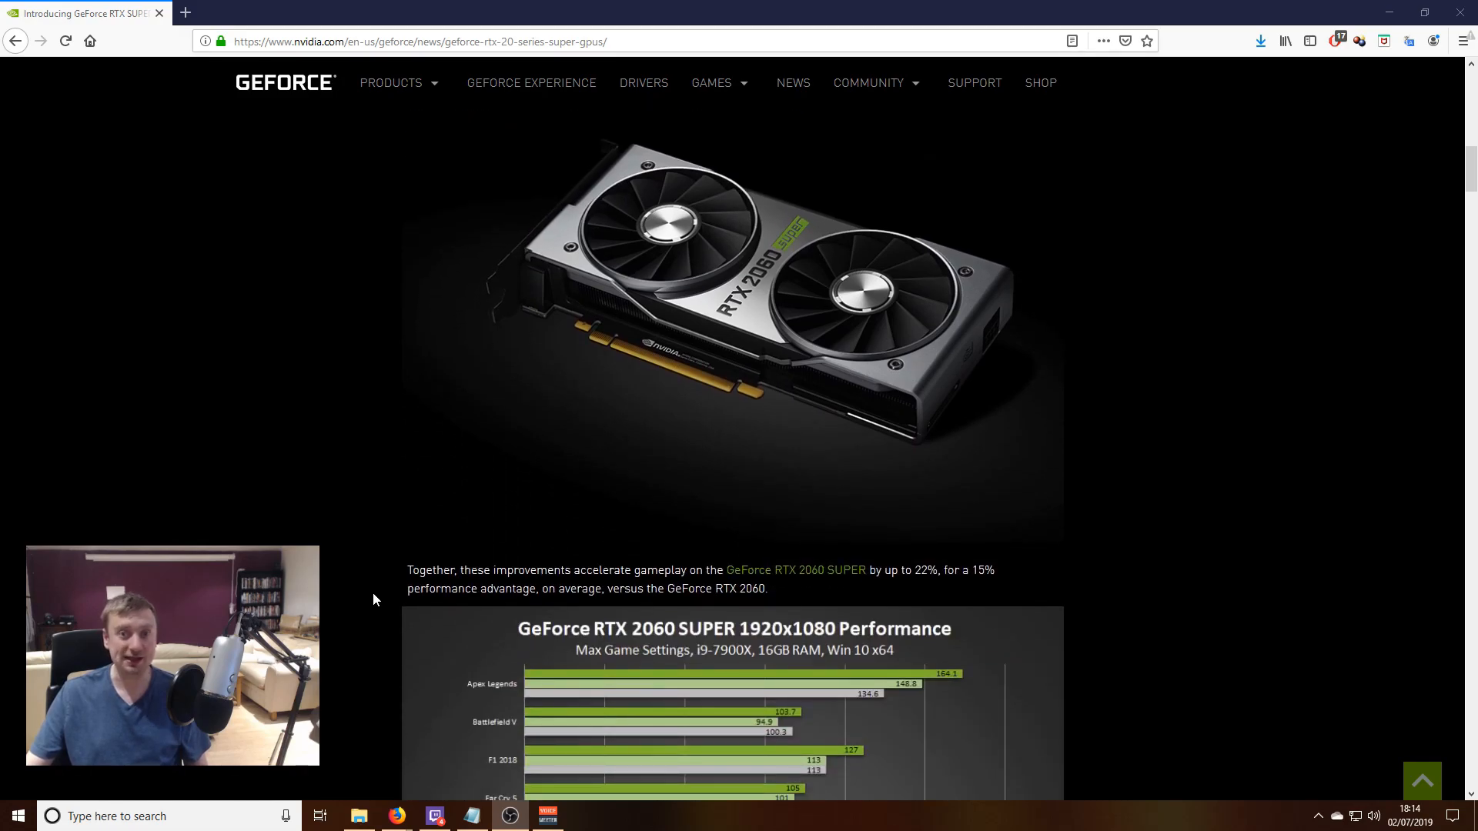